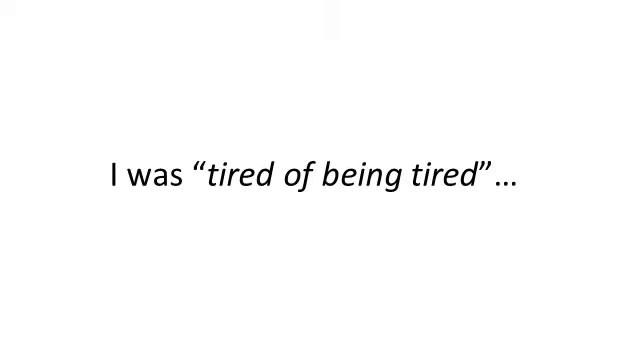
pyautogui.press('Right')
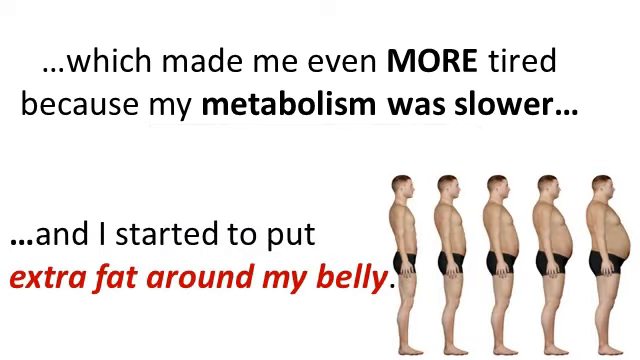
pyautogui.press('Right')
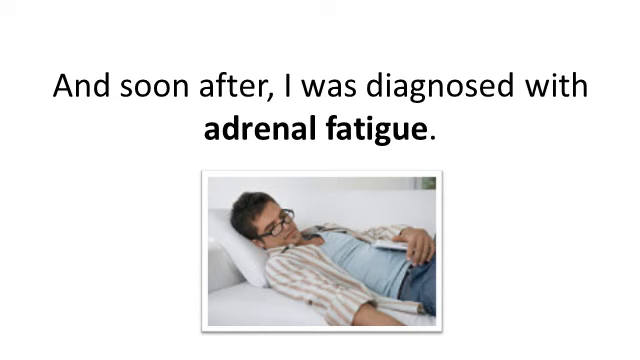